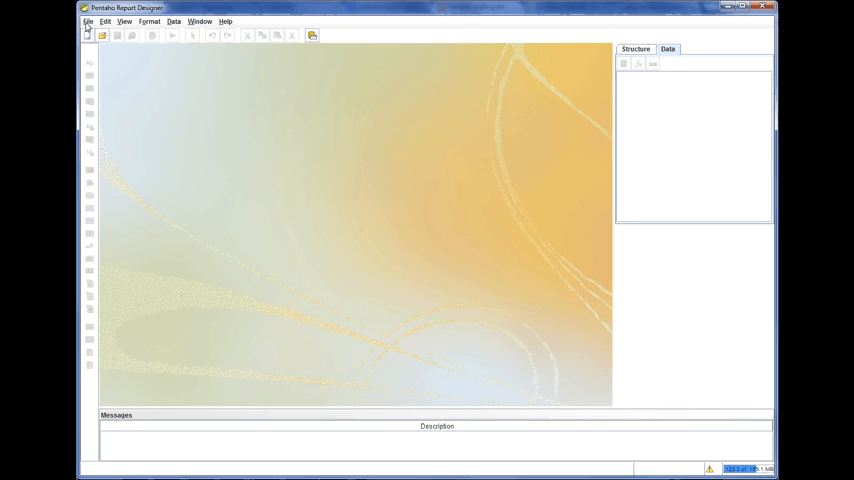
Create a new blank report from the File menu
{"action": "left_click", "coordinate": [88, 20]}
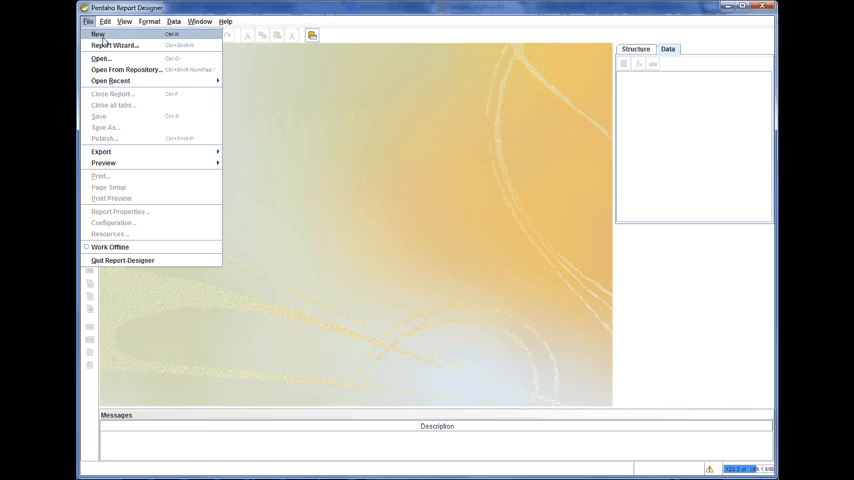
{"action": "left_click", "coordinate": [98, 34]}
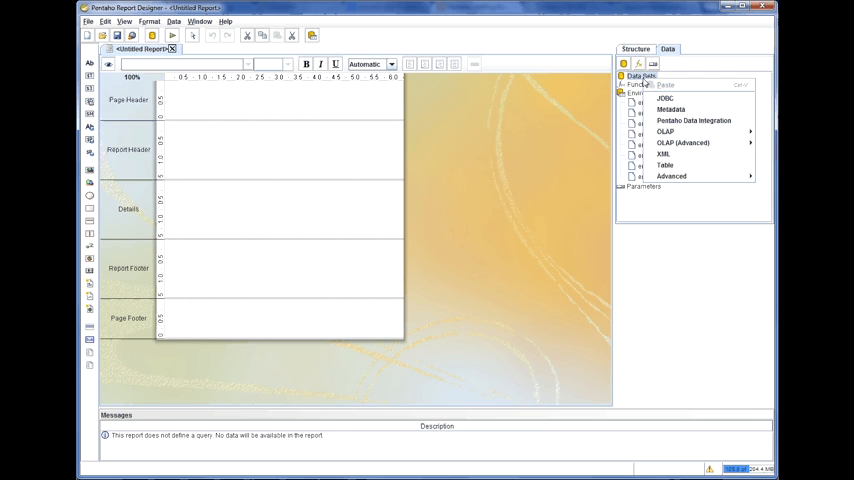
{"action": "mouse_move", "coordinate": [664, 152]}
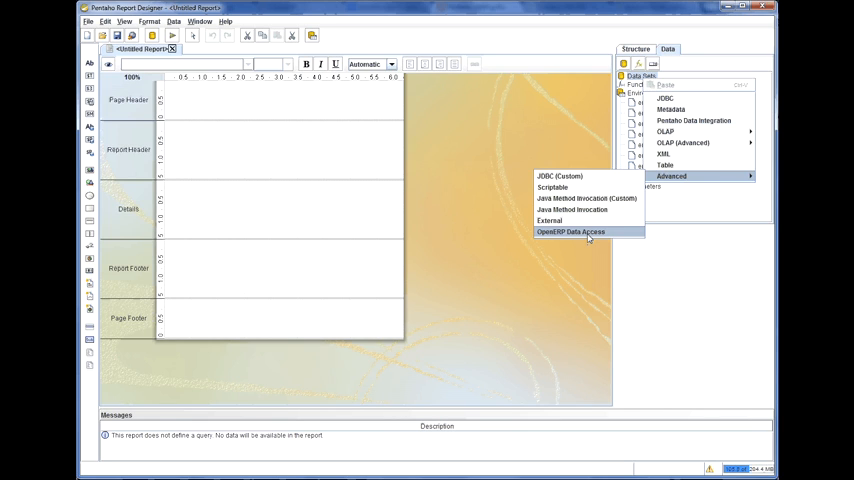
Choose OpenERP Data Access as the new data source type
{"action": "left_click", "coordinate": [570, 232]}
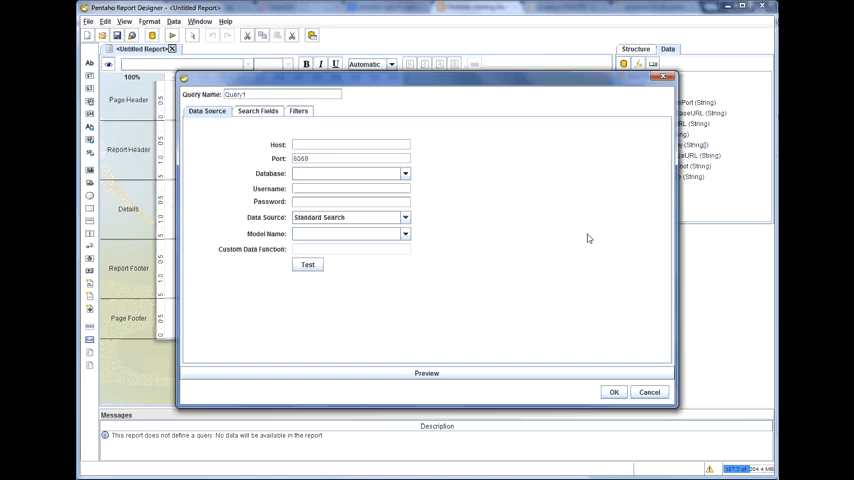
{"action": "mouse_move", "coordinate": [388, 152]}
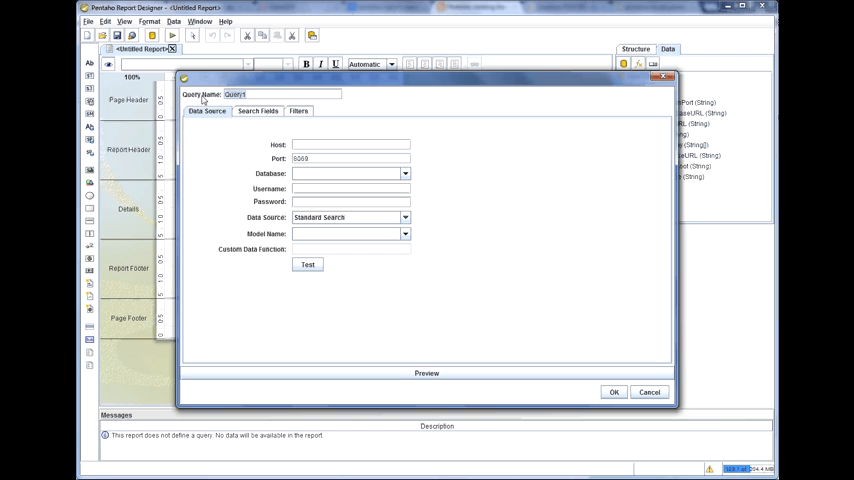
Name the query Partner Query and fill in host 192..., database and admin login
{"action": "type", "text": "Par"}
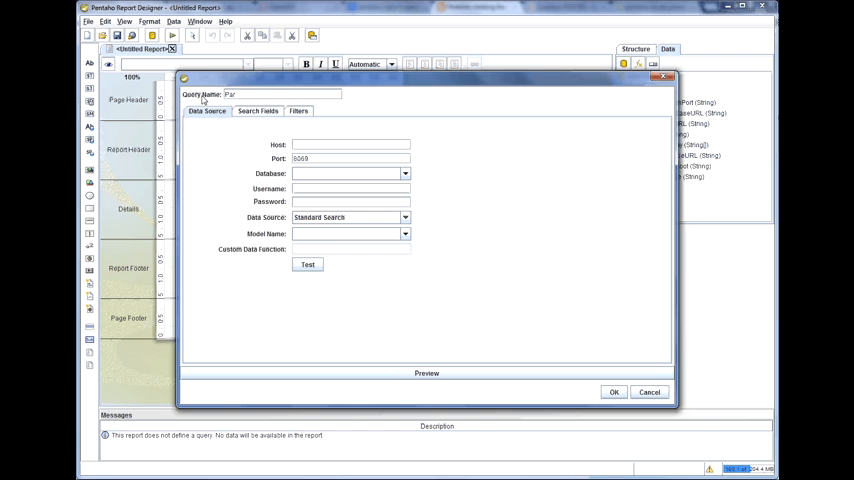
{"action": "type", "text": "Partner Query"}
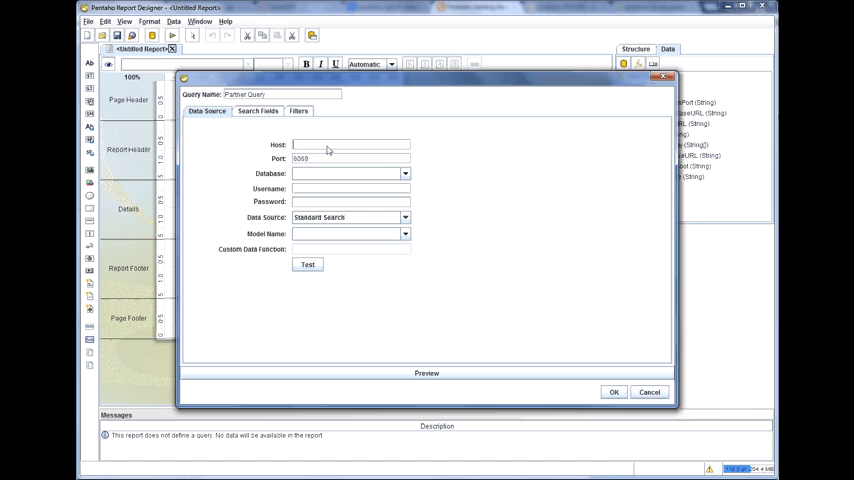
{"action": "type", "text": "192.168.110.142"}
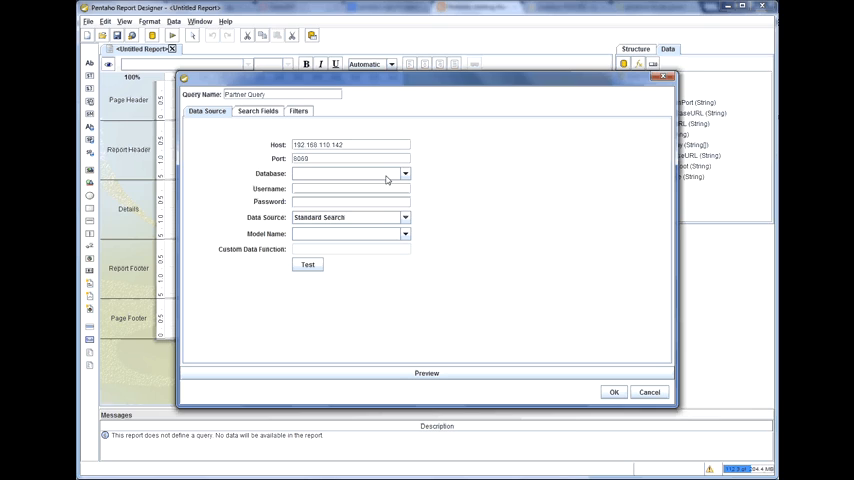
{"action": "type", "text": "peni"}
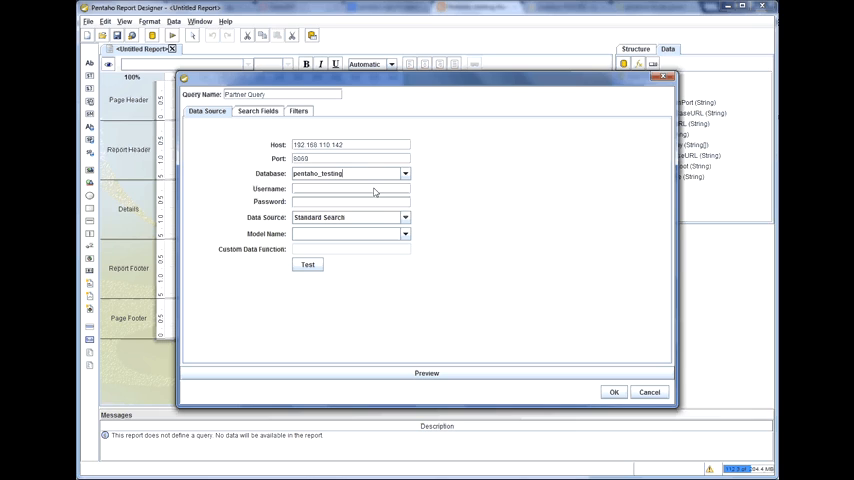
{"action": "type", "text": "admin"}
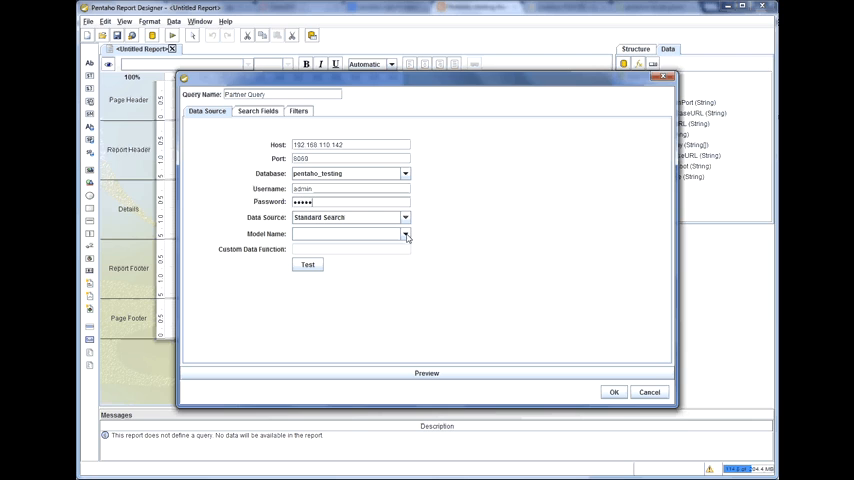
Choose res.partner as the query's model
{"action": "left_click", "coordinate": [404, 232]}
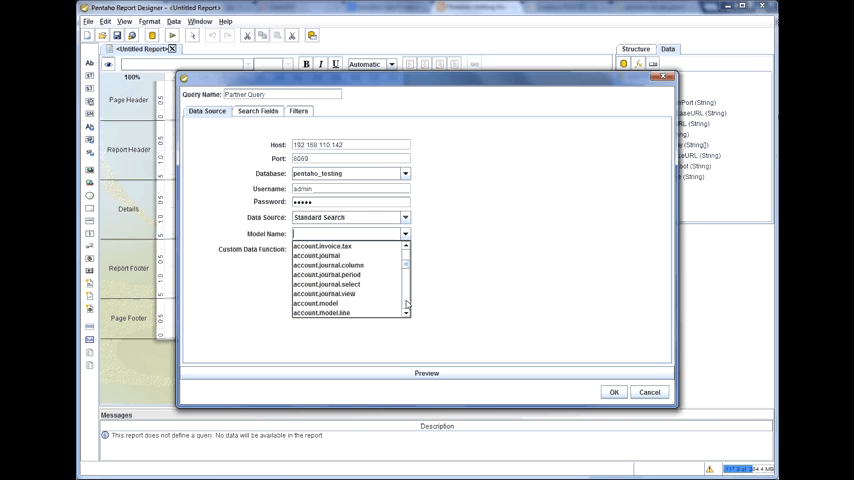
{"action": "scroll", "scroll_direction": "down", "scroll_amount": 3}
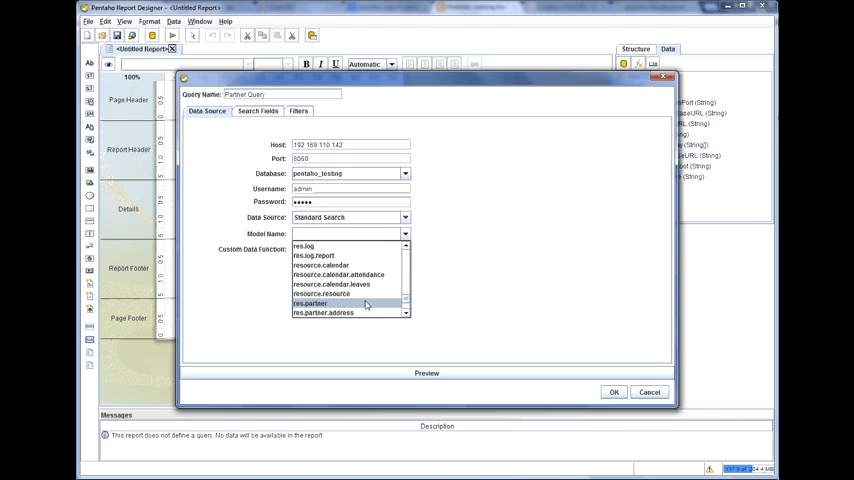
{"action": "left_click", "coordinate": [310, 304]}
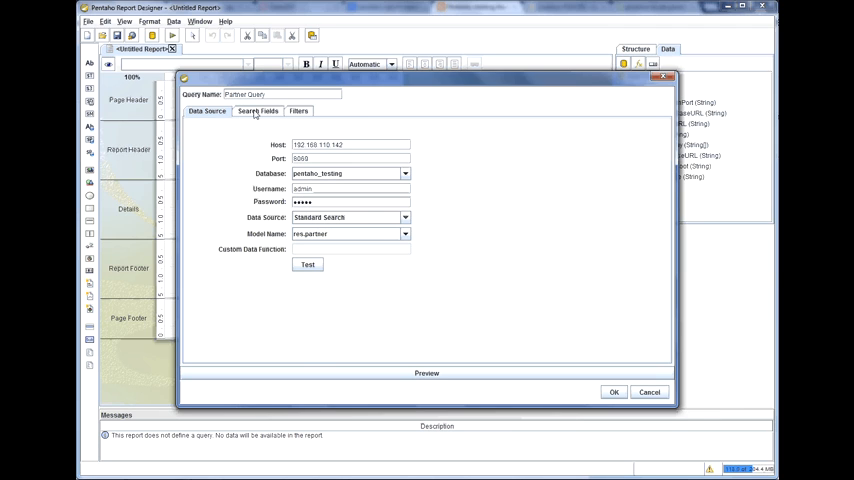
Add partner name and address contact name (as contactname) to the selected fields
{"action": "left_click", "coordinate": [258, 112]}
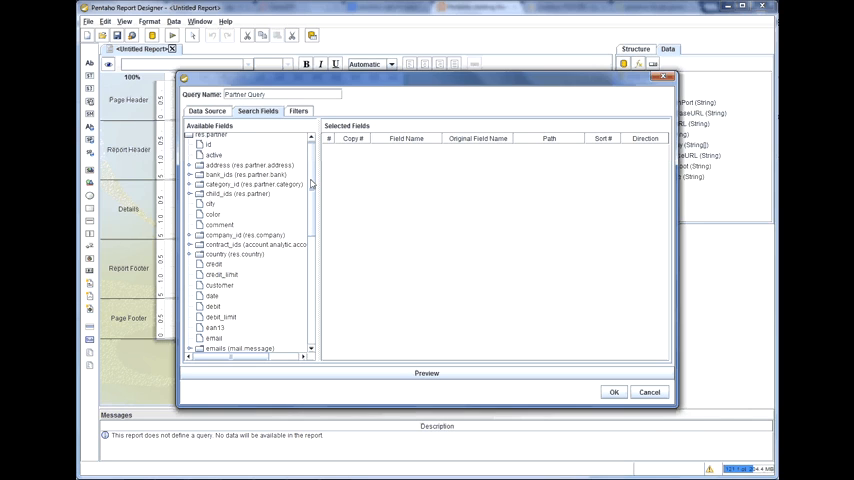
{"action": "scroll", "scroll_direction": "down", "scroll_amount": 3}
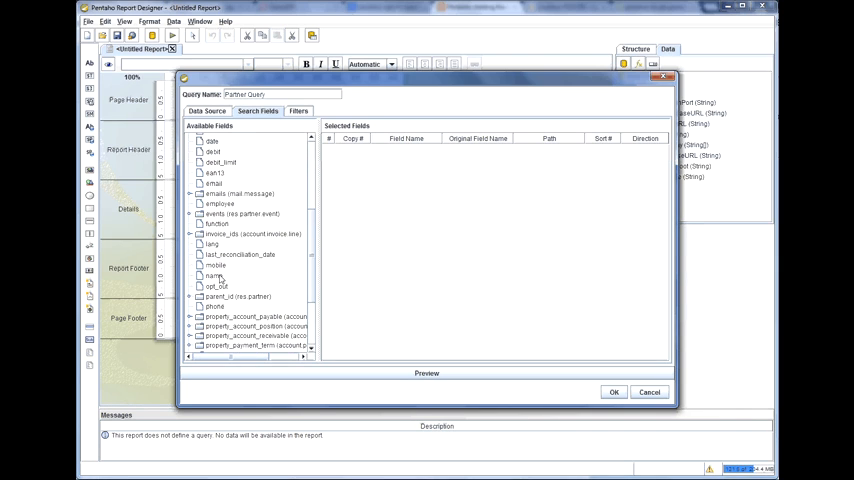
{"action": "double_click", "coordinate": [214, 276]}
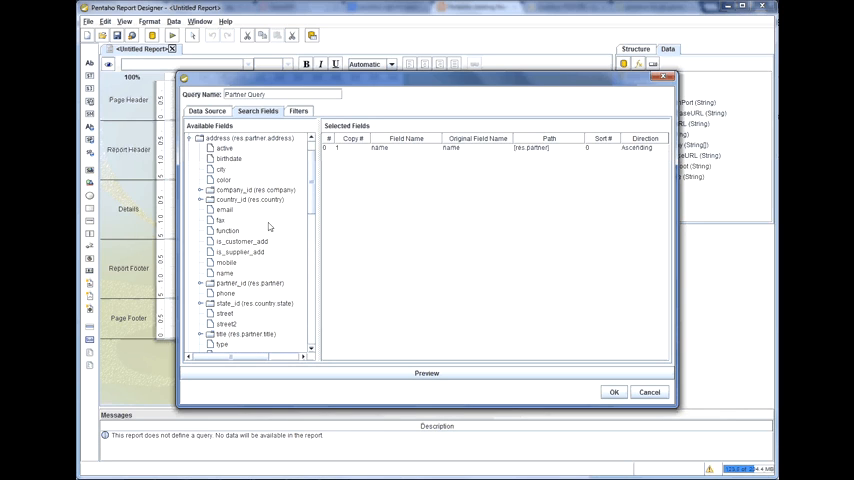
{"action": "left_click", "coordinate": [224, 272]}
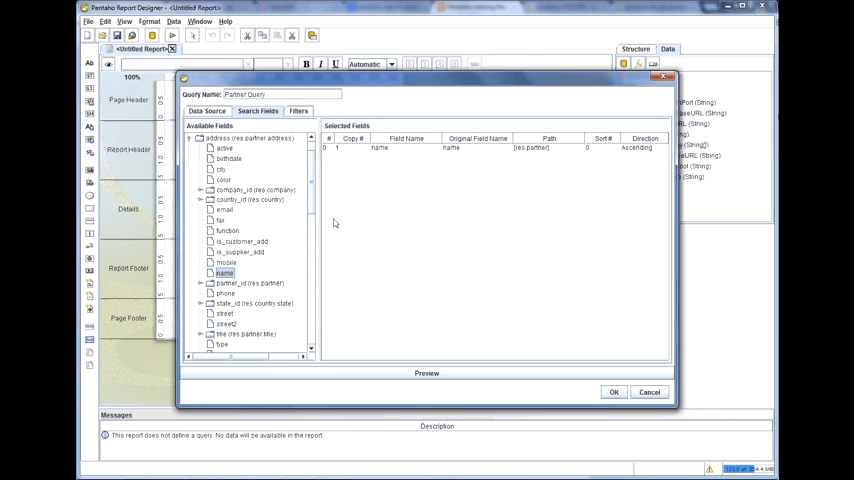
{"action": "double_click", "coordinate": [224, 272]}
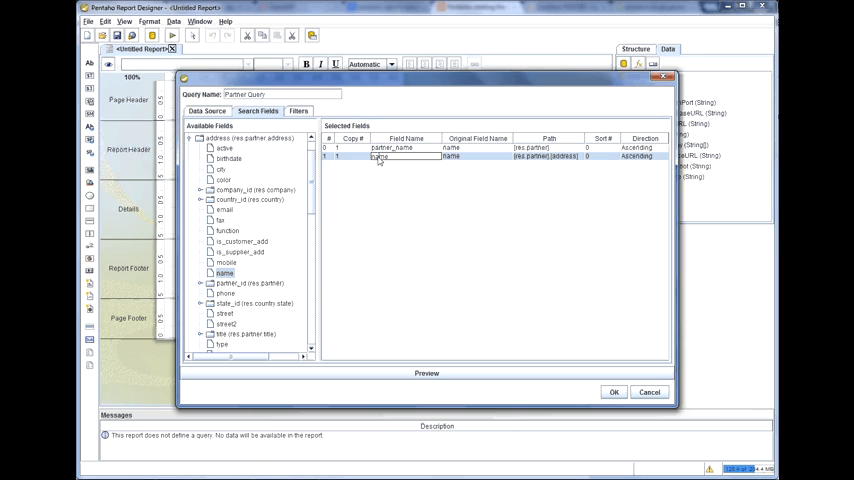
{"action": "type", "text": "contactname"}
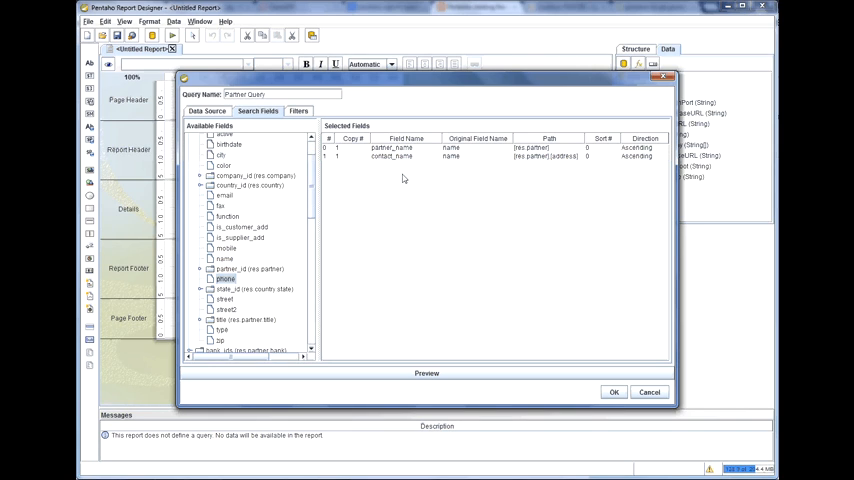
Add the remaining address fields and country name to the selection
{"action": "double_click", "coordinate": [224, 278]}
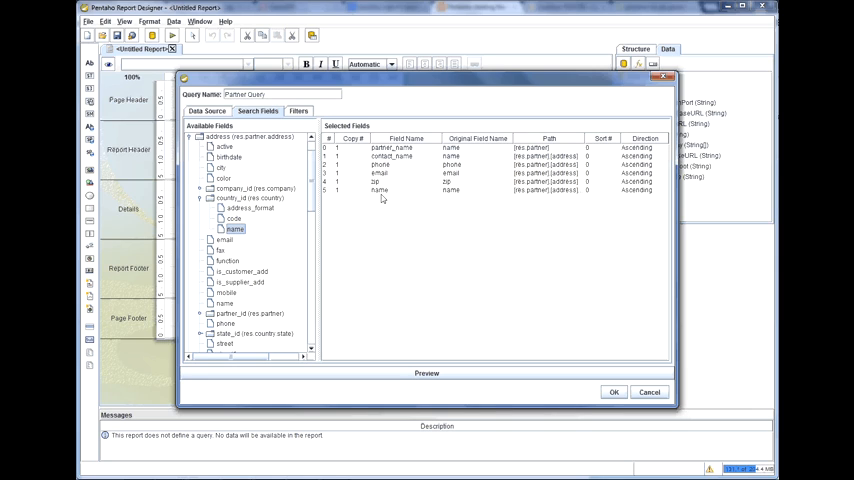
{"action": "left_click", "coordinate": [380, 190]}
{"action": "type", "text": "country_"}
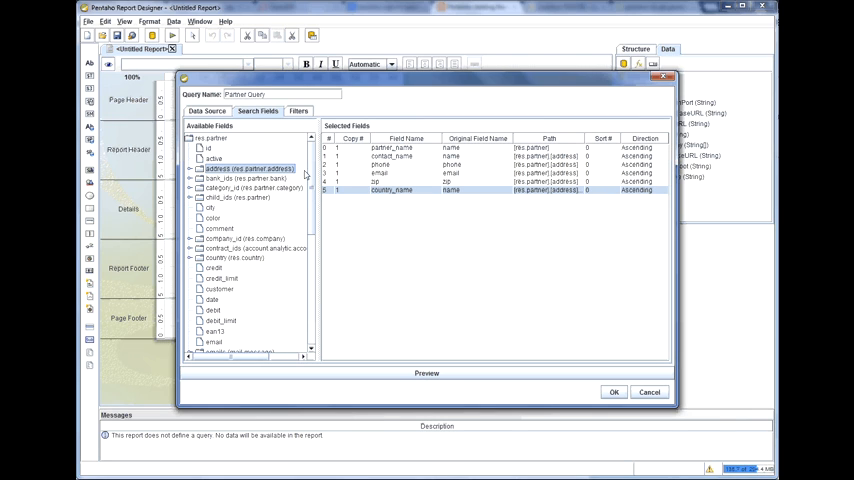
{"action": "mouse_move", "coordinate": [400, 228]}
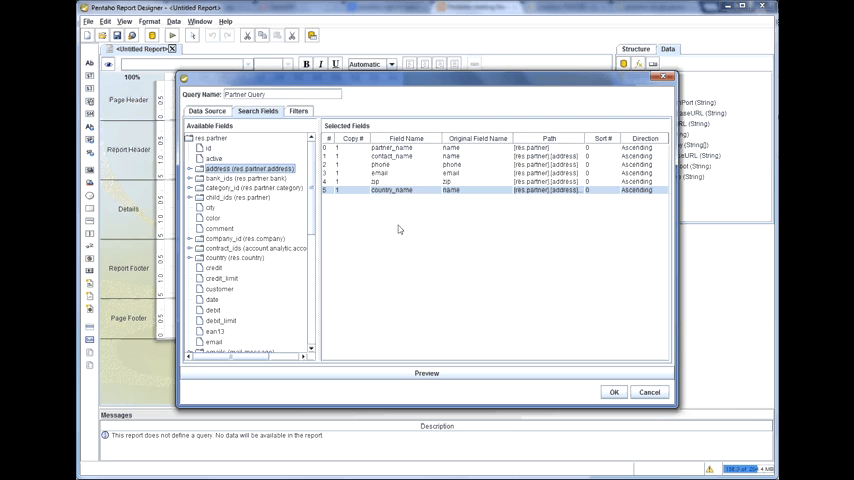
{"action": "mouse_move", "coordinate": [556, 344]}
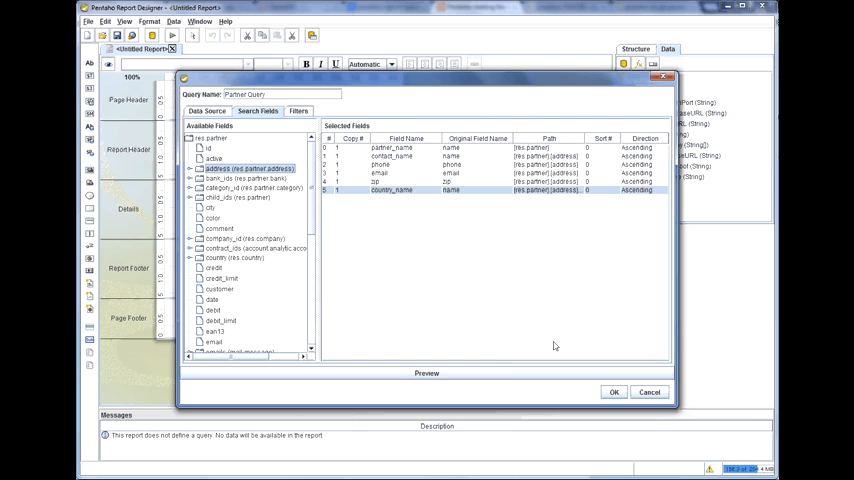
Preview the returned contacts, then save the Partner Query with OK
{"action": "left_click", "coordinate": [426, 372]}
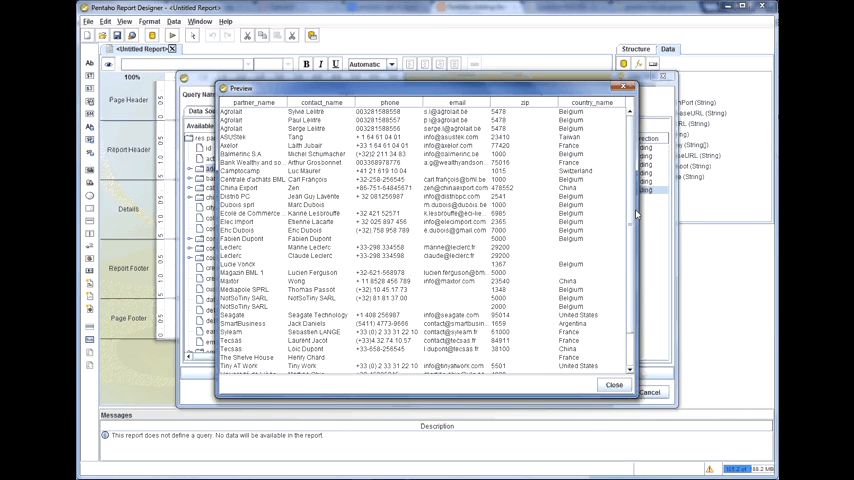
{"action": "scroll", "scroll_direction": "down", "scroll_amount": 3}
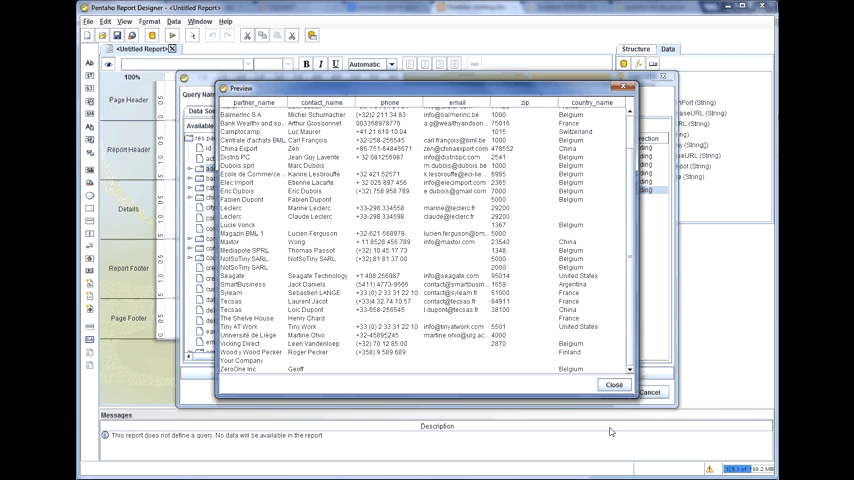
{"action": "left_click", "coordinate": [614, 384]}
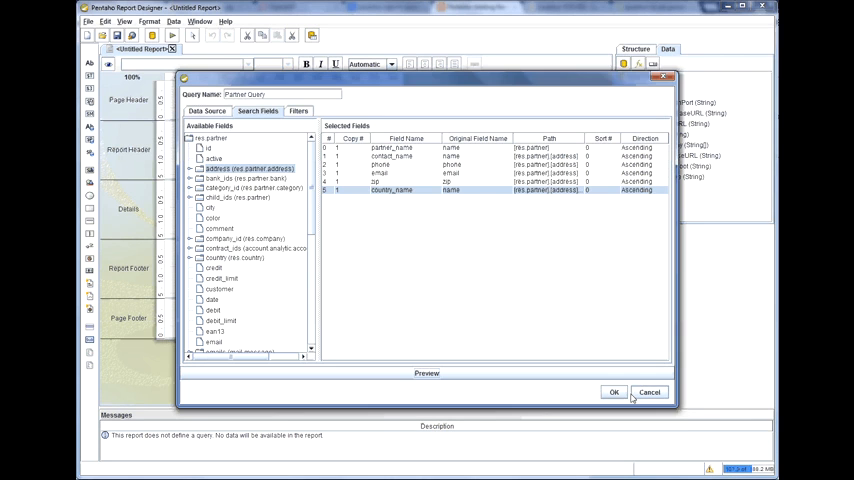
{"action": "left_click", "coordinate": [612, 392]}
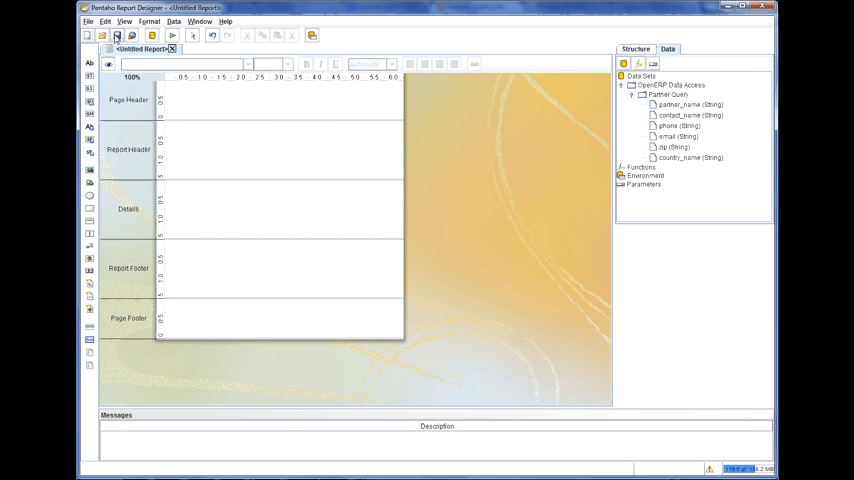
Load test_partner.prpt and show its data sources and fields in the Data panel
{"action": "left_click", "coordinate": [118, 36]}
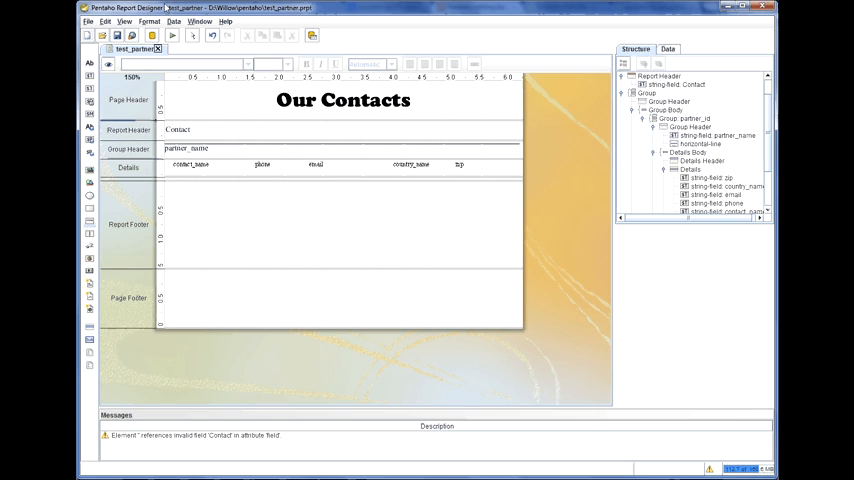
{"action": "mouse_move", "coordinate": [108, 64]}
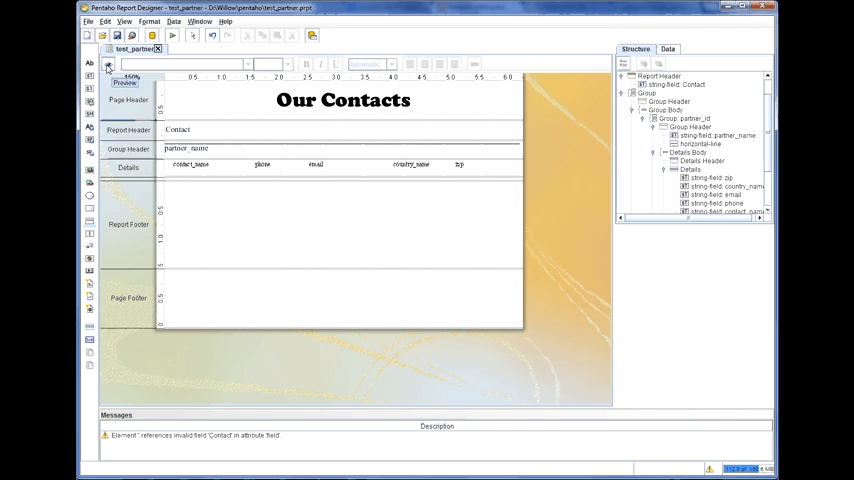
{"action": "left_click", "coordinate": [124, 64]}
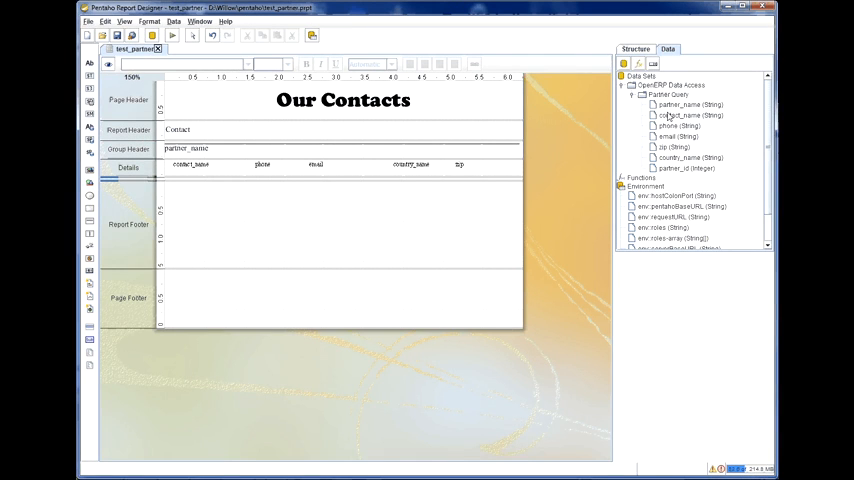
{"action": "mouse_move", "coordinate": [660, 104]}
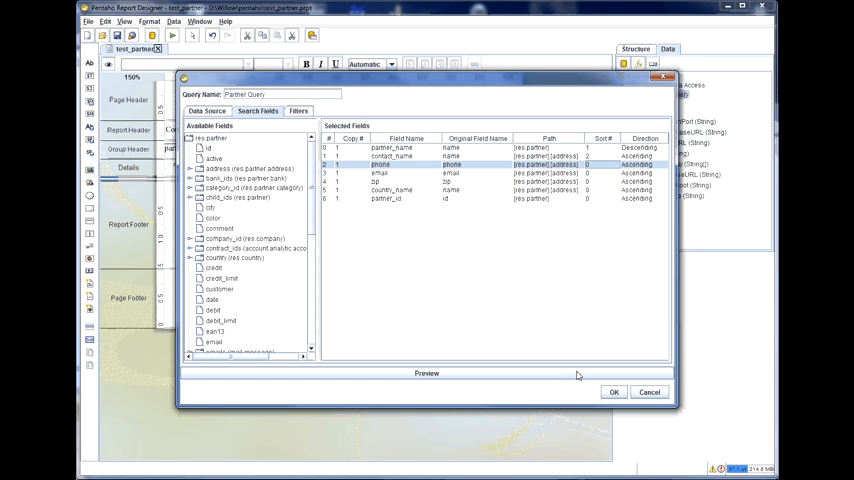
Preview the sorted partner query results and scroll through the contact rows
{"action": "left_click", "coordinate": [428, 372]}
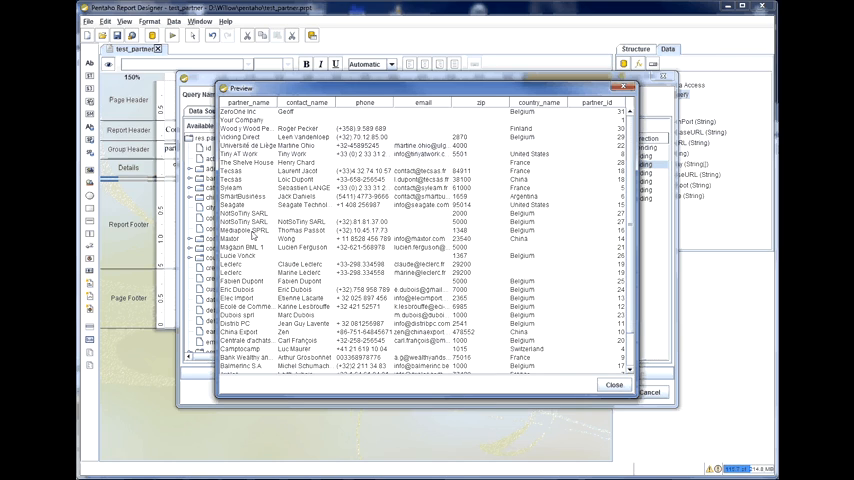
{"action": "mouse_move", "coordinate": [552, 376]}
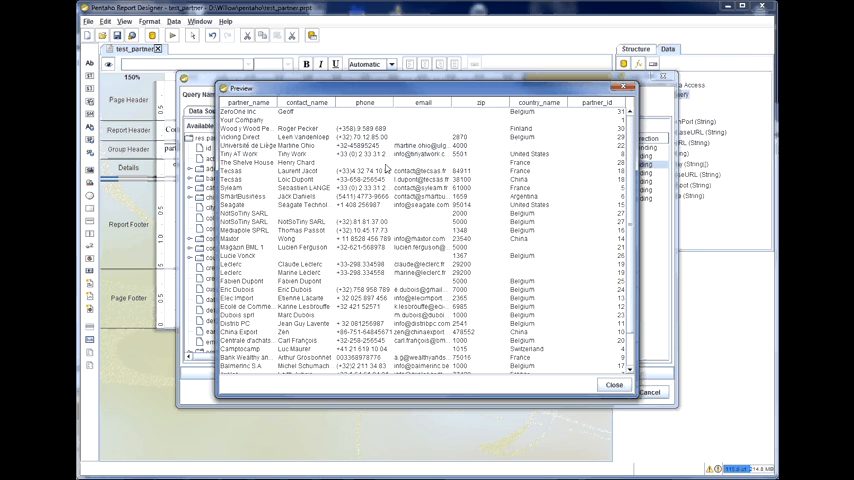
{"action": "scroll", "scroll_direction": "down", "scroll_amount": 3}
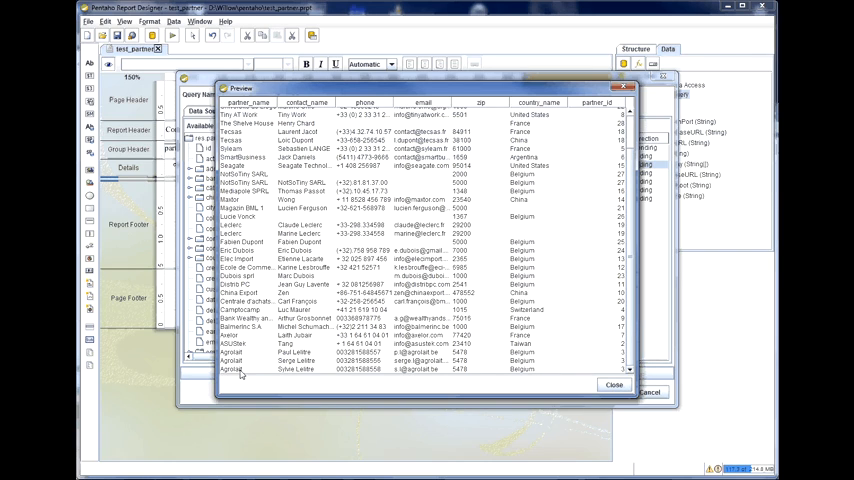
{"action": "mouse_move", "coordinate": [296, 372]}
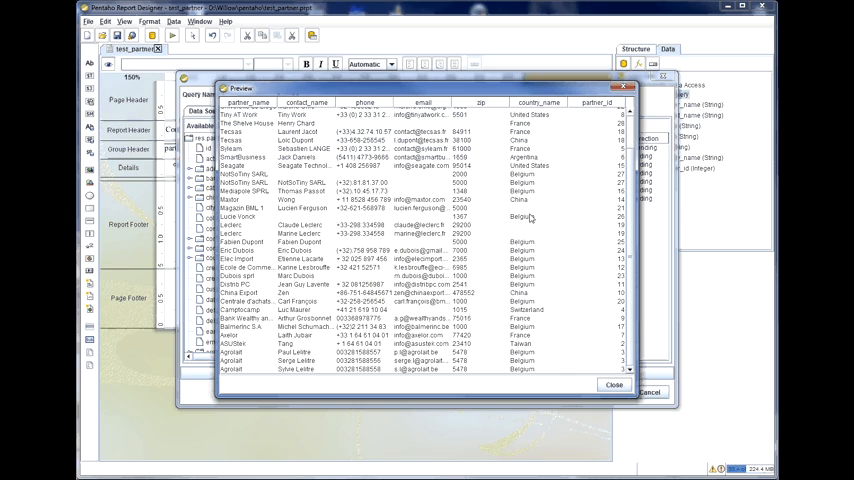
{"action": "mouse_move", "coordinate": [334, 304]}
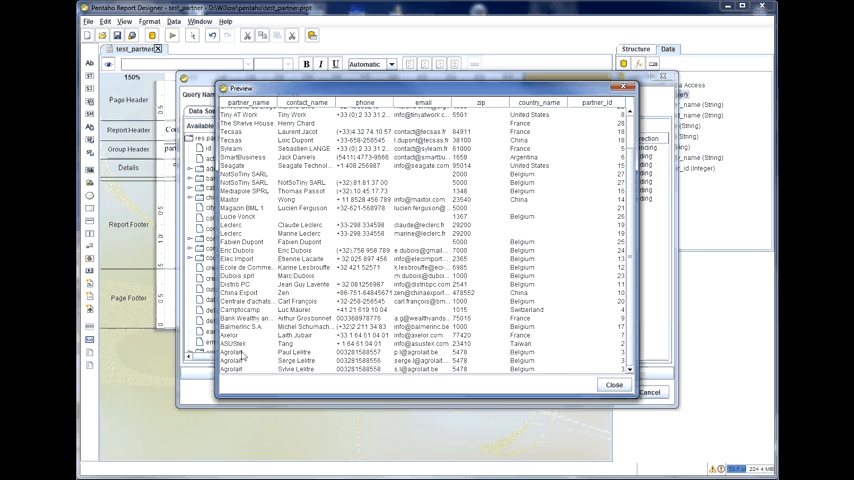
{"action": "mouse_move", "coordinate": [296, 356]}
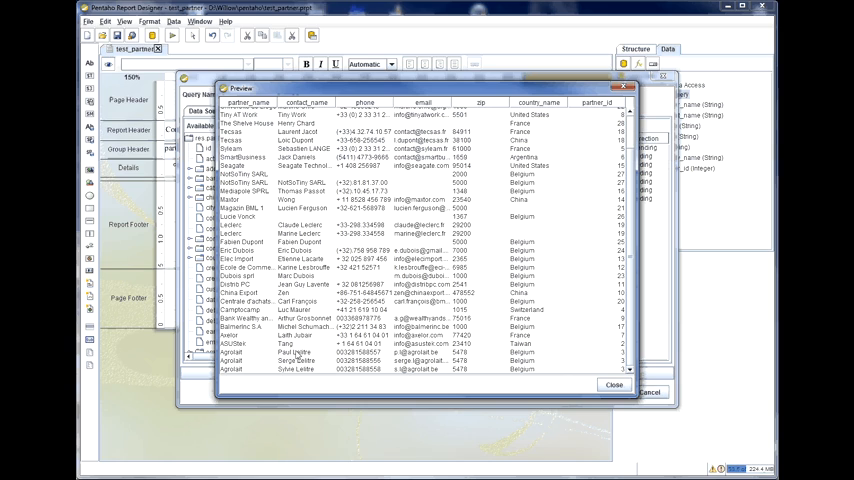
{"action": "mouse_move", "coordinate": [296, 354]}
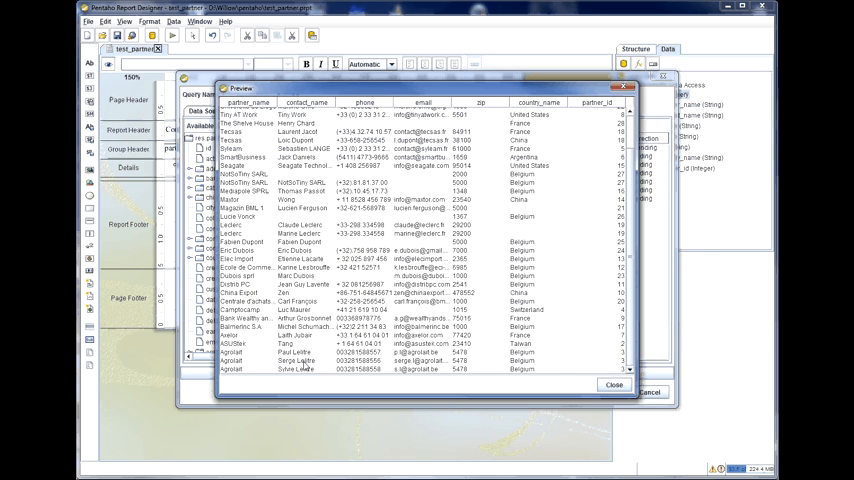
{"action": "mouse_move", "coordinate": [308, 368]}
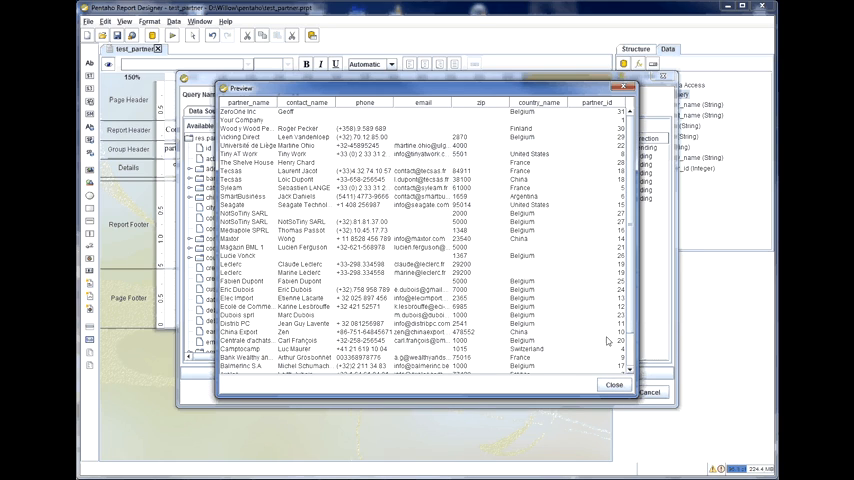
{"action": "mouse_move", "coordinate": [408, 268]}
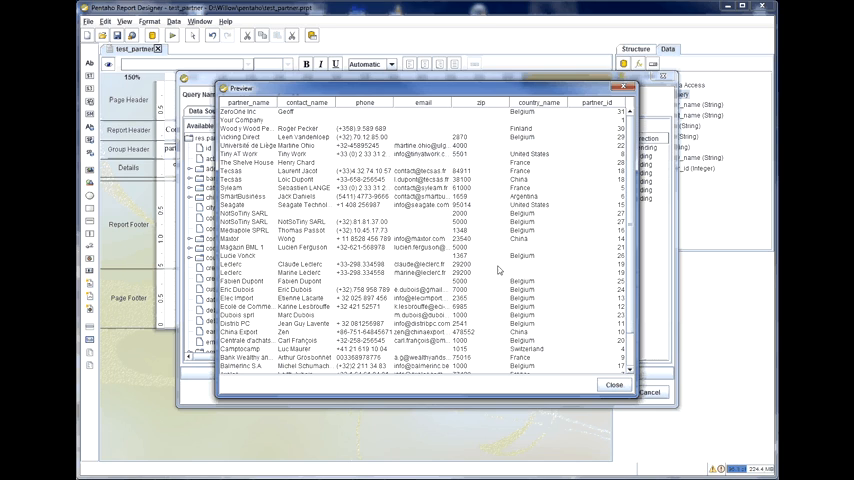
{"action": "mouse_move", "coordinate": [500, 270]}
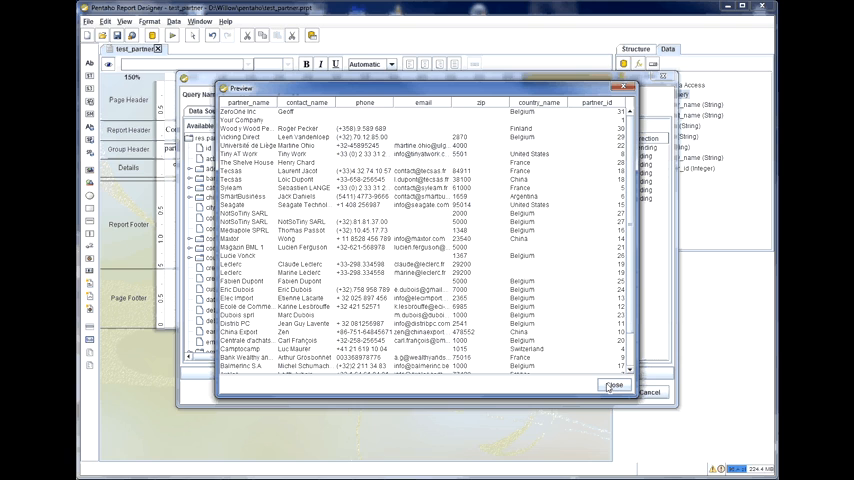
Confirm the query and render a print preview of the Our Contacts report
{"action": "left_click", "coordinate": [612, 388]}
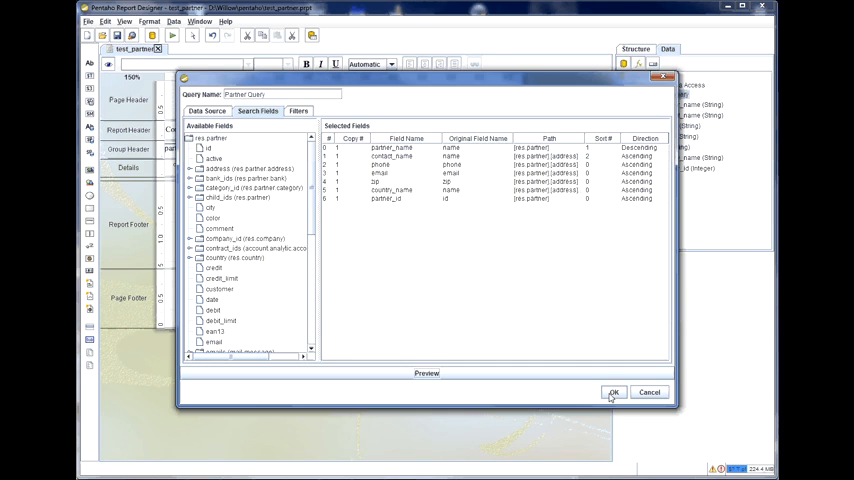
{"action": "left_click", "coordinate": [612, 392]}
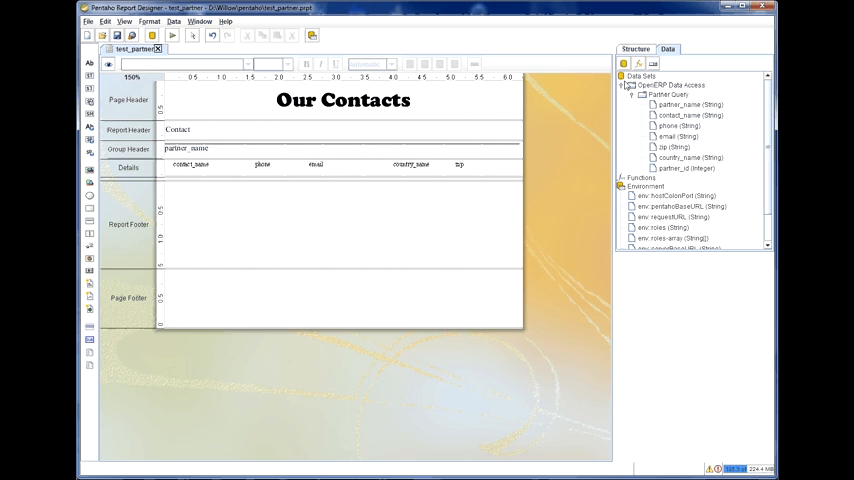
{"action": "left_click", "coordinate": [636, 48]}
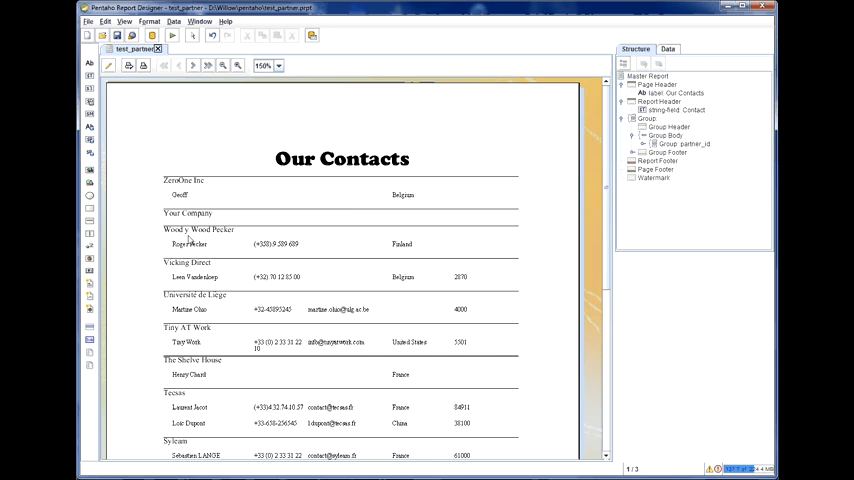
{"action": "scroll", "scroll_direction": "down", "scroll_amount": 3}
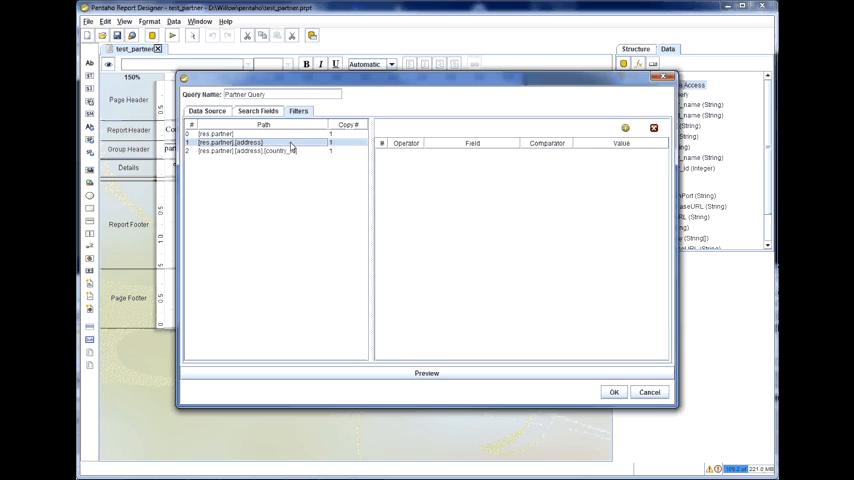
Add a filter on res.partner(address) with field type and value default
{"action": "left_click", "coordinate": [250, 142]}
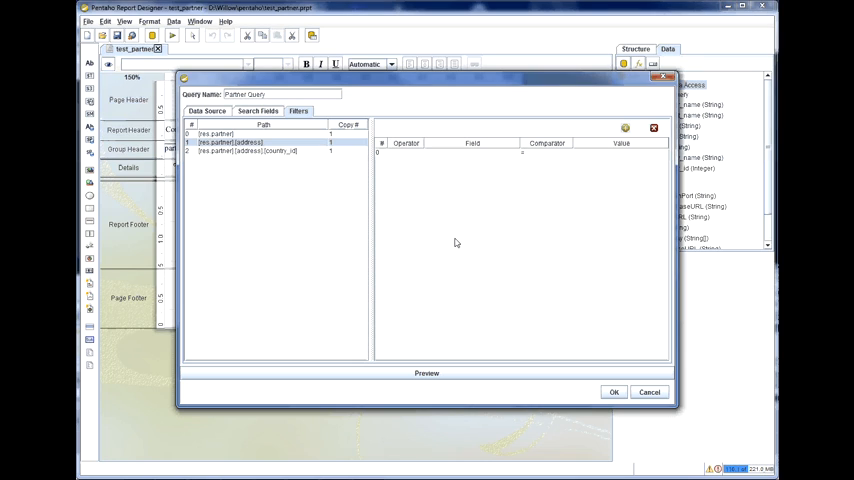
{"action": "mouse_move", "coordinate": [252, 150]}
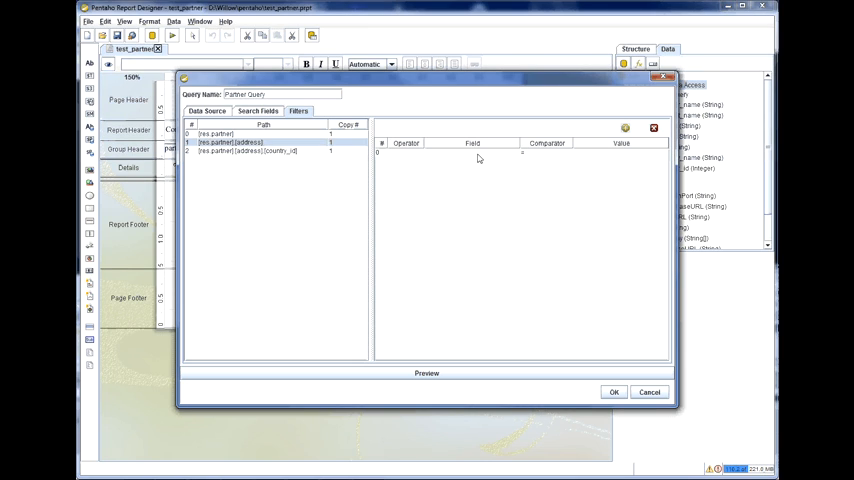
{"action": "left_click", "coordinate": [514, 152]}
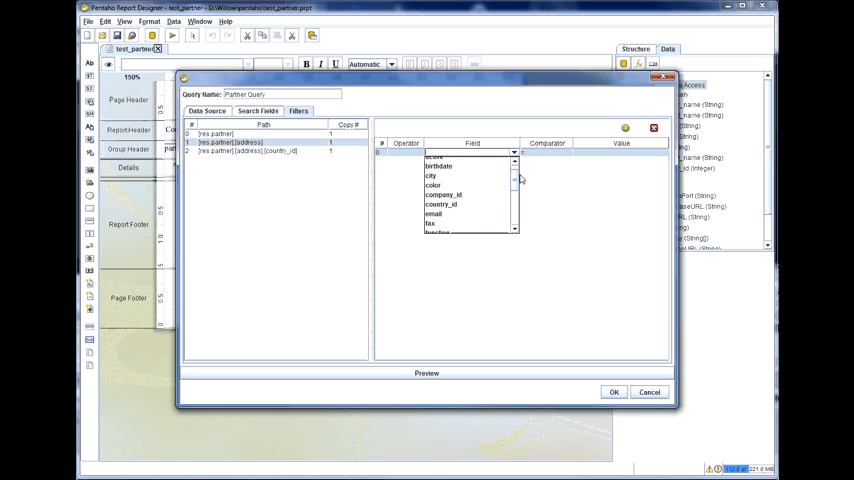
{"action": "scroll", "scroll_direction": "down", "scroll_amount": 3}
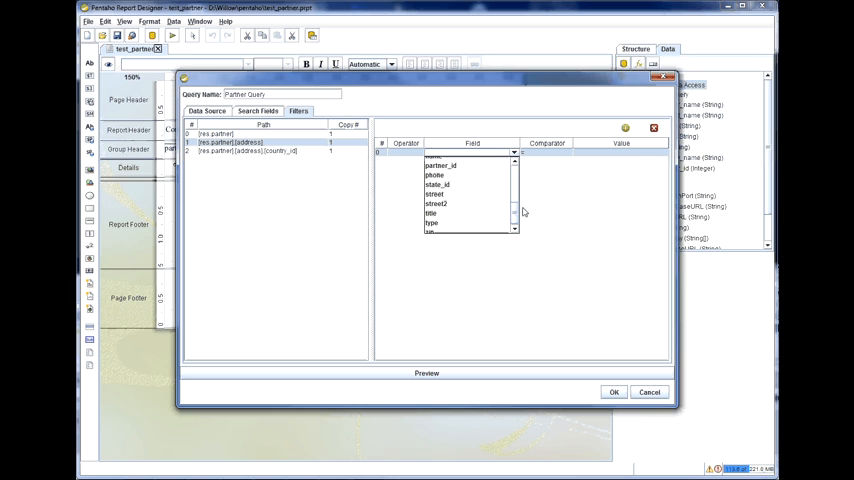
{"action": "left_click", "coordinate": [432, 224]}
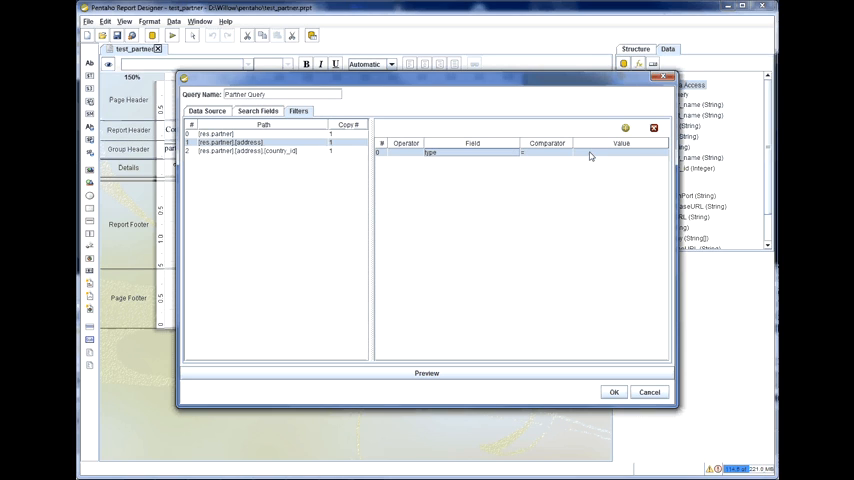
{"action": "left_click", "coordinate": [600, 152]}
{"action": "type", "text": "default"}
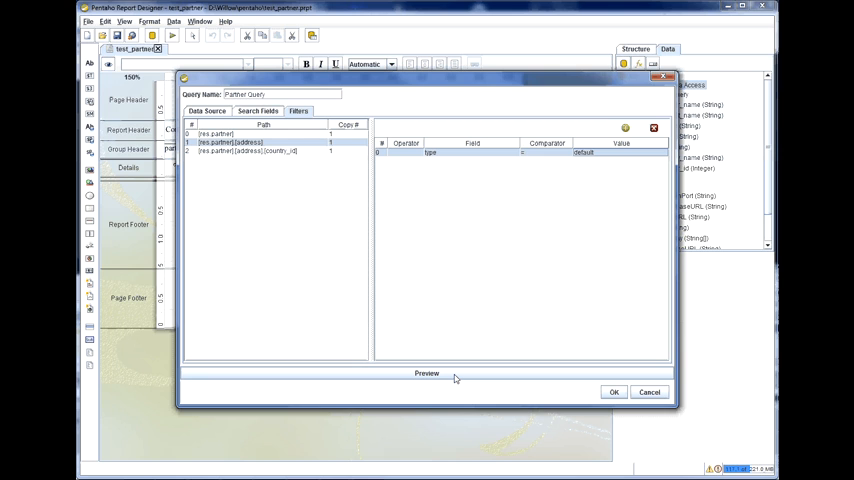
Preview the contact rows returned by the filtered query
{"action": "left_click", "coordinate": [426, 372]}
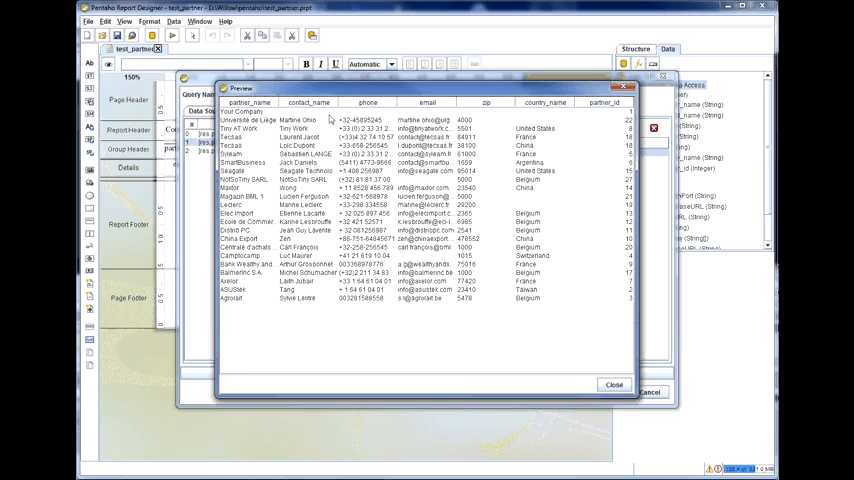
{"action": "mouse_move", "coordinate": [324, 308]}
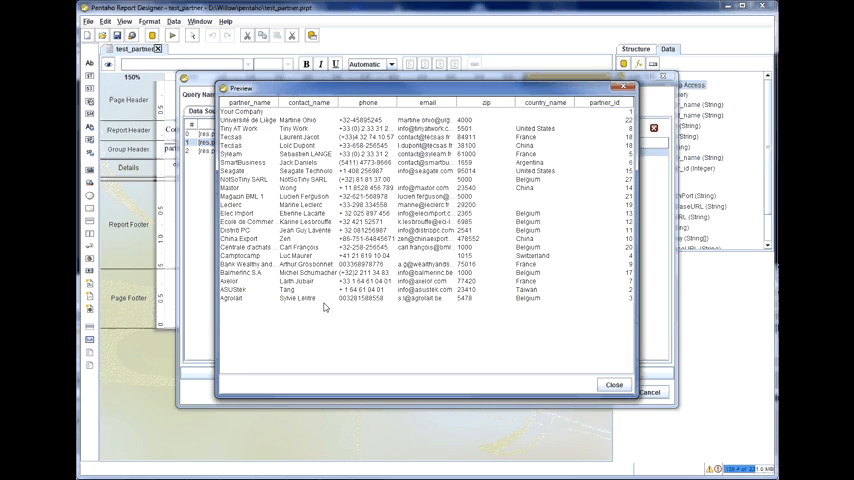
{"action": "mouse_move", "coordinate": [684, 184]}
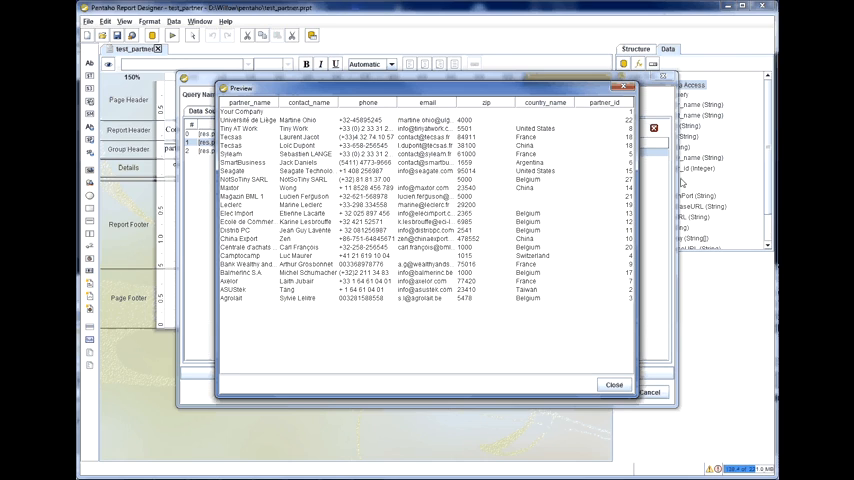